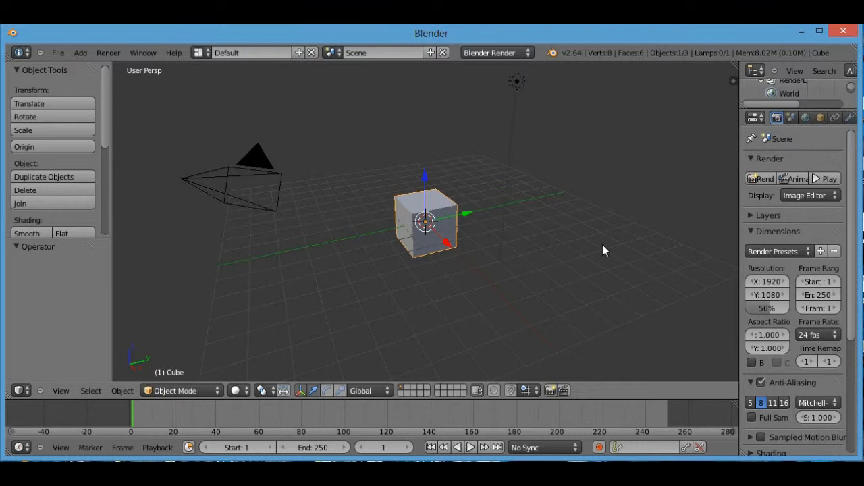
mouse_move(613, 223)
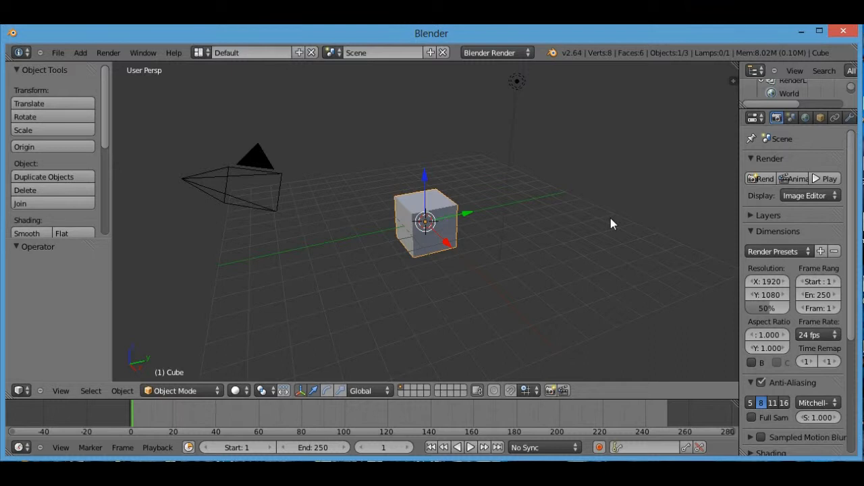
mouse_move(607, 216)
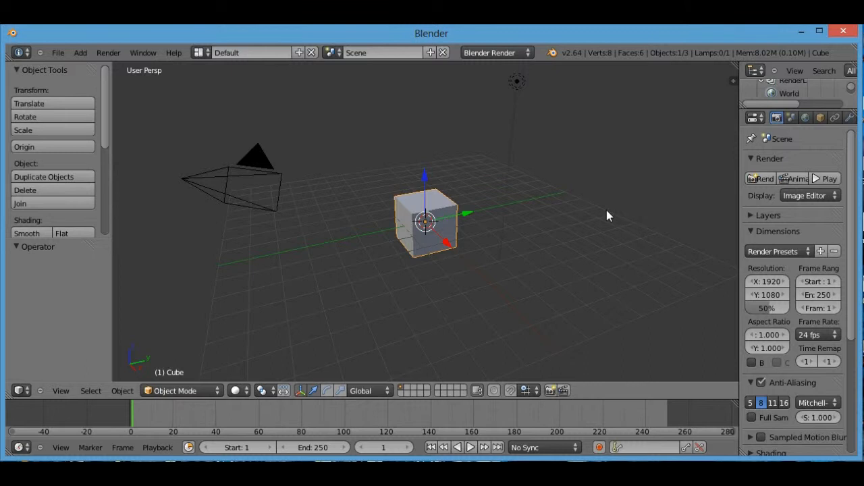
Delete the default cube, leaving only the camera and lamp
click(25, 189)
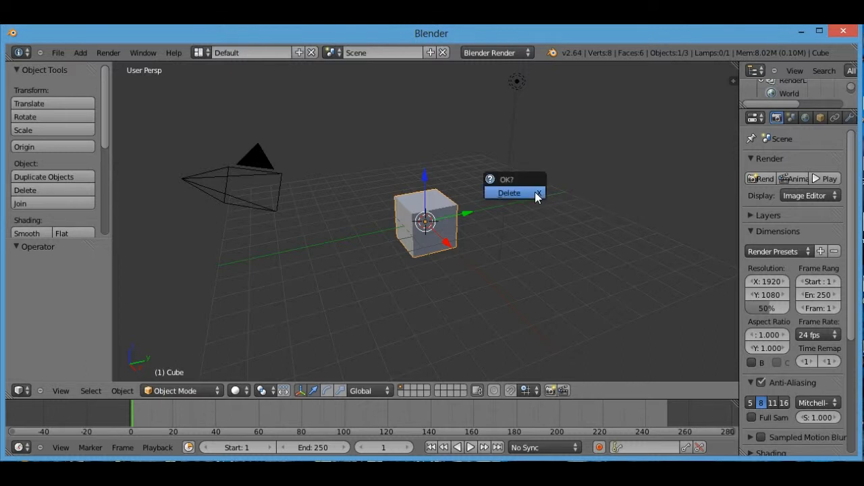
click(508, 192)
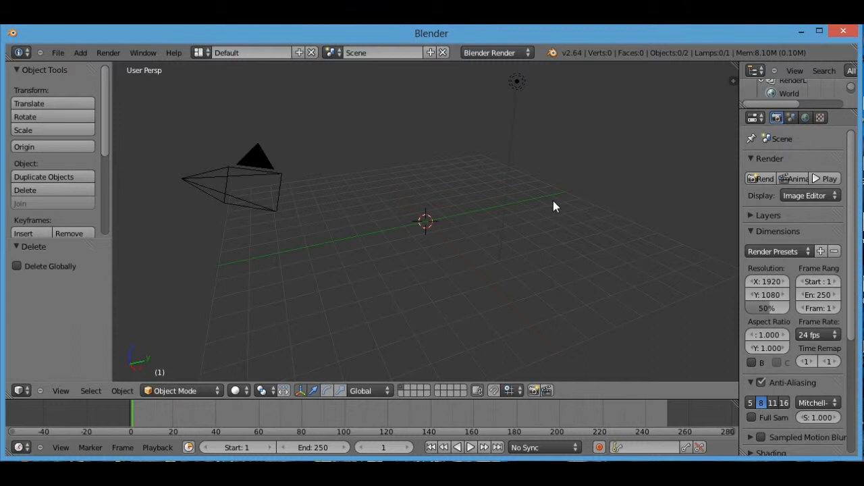
Load gingerbread-man.jpg from the Desktop as the viewport background image
key(n)
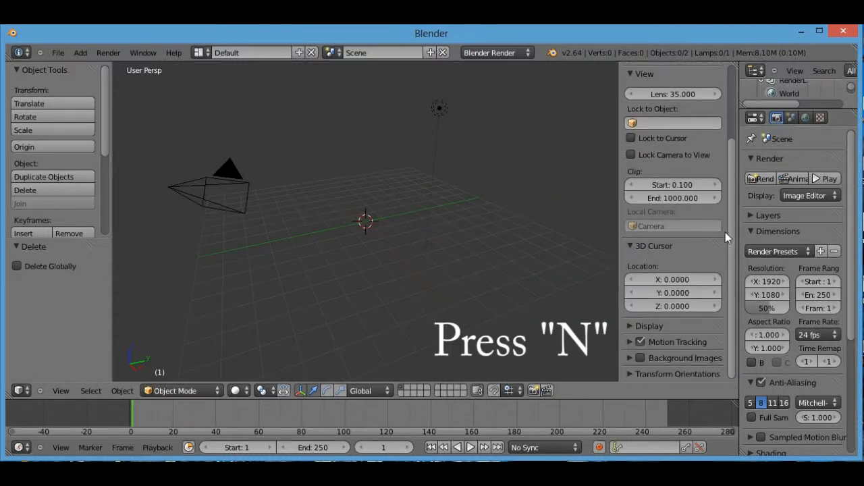
mouse_move(642, 356)
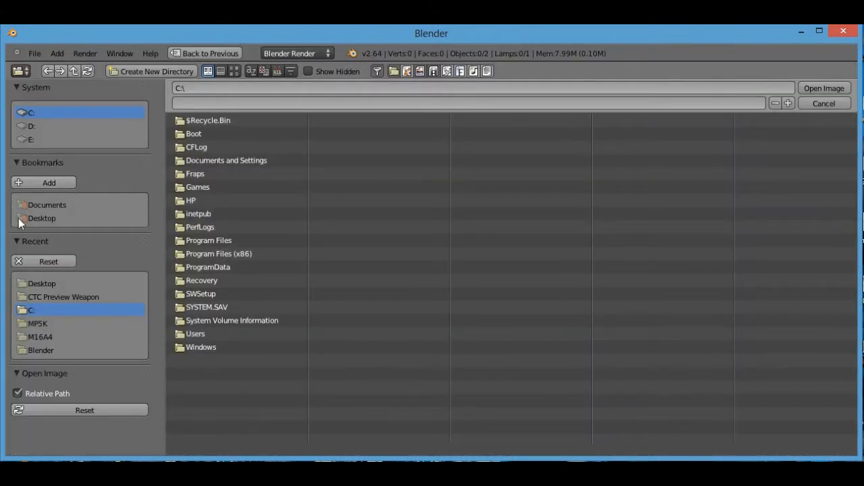
click(41, 219)
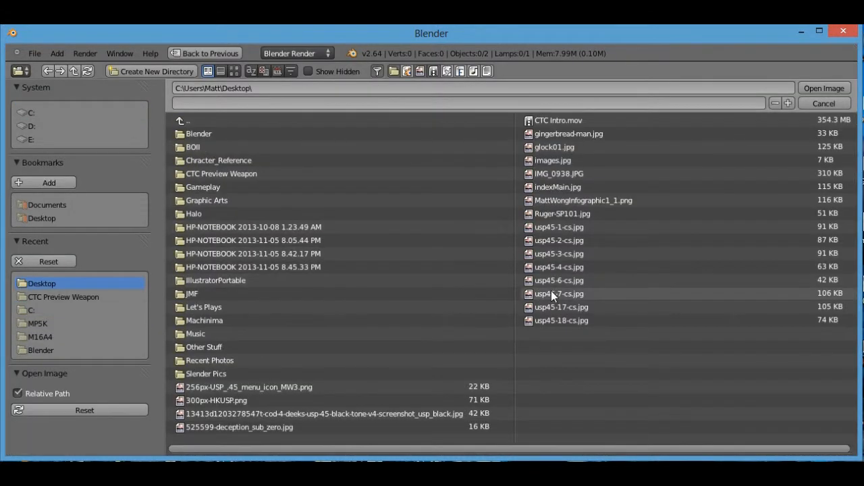
click(569, 133)
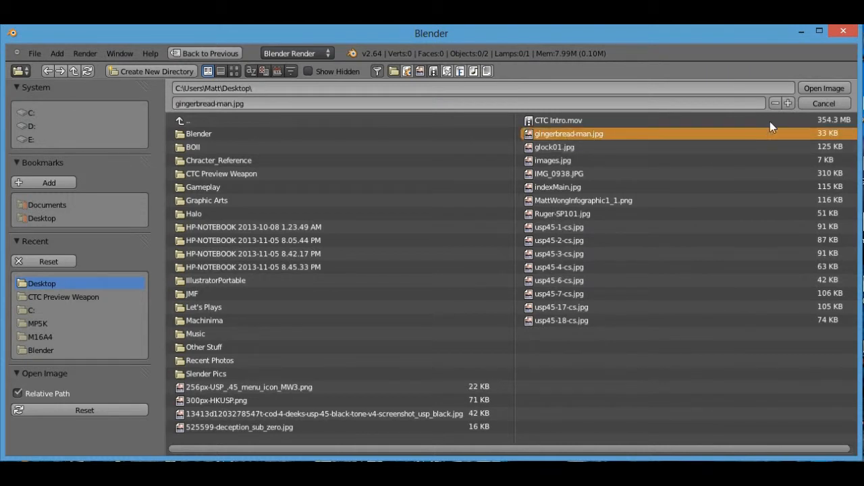
mouse_move(824, 88)
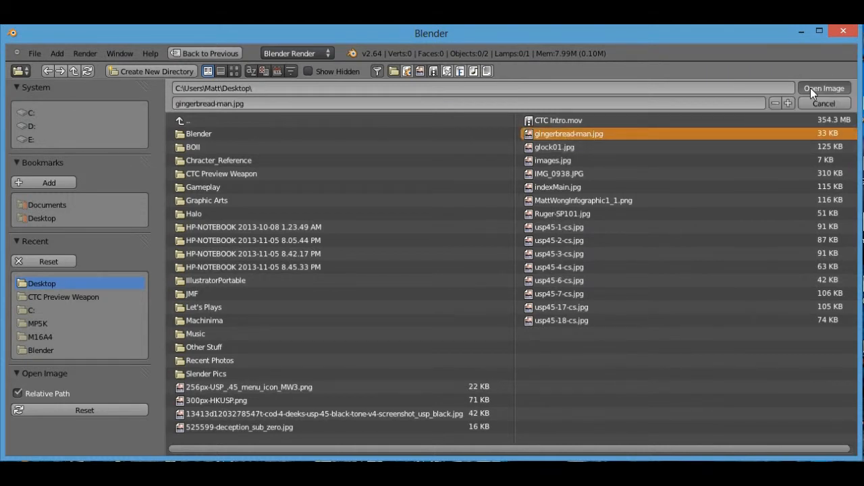
click(823, 88)
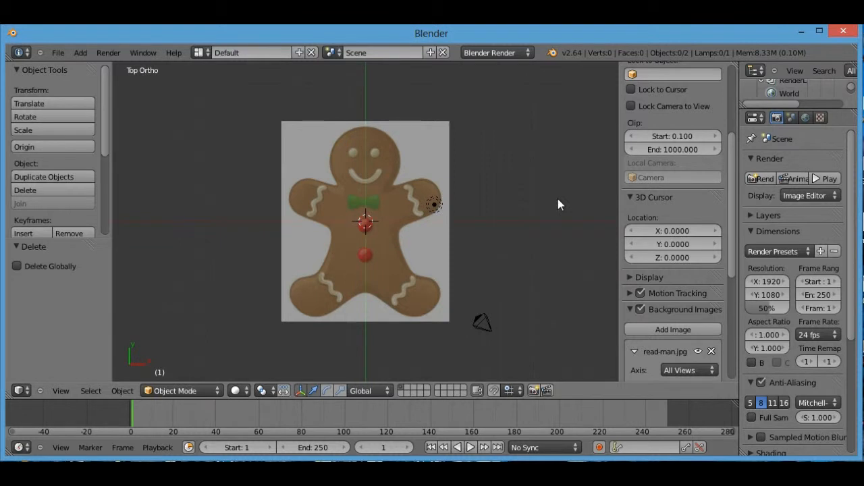
mouse_move(469, 157)
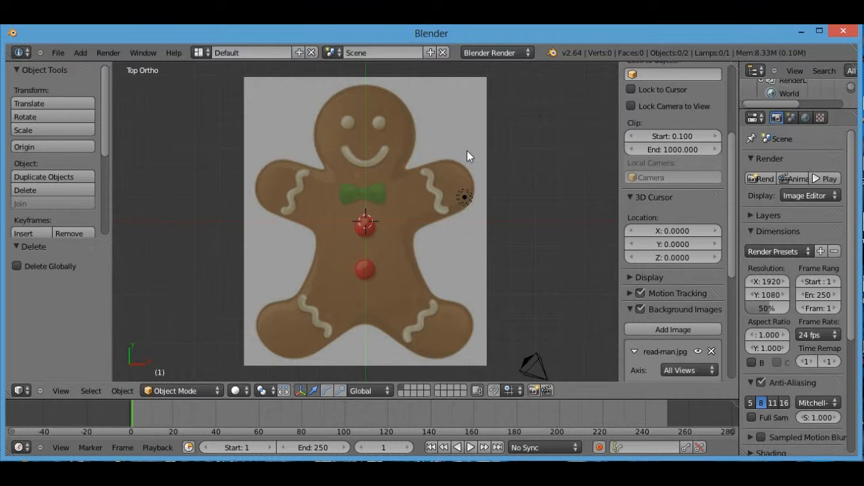
Zoom in so the gingerbread man reference fills the top orthographic view
scroll(up, 3)
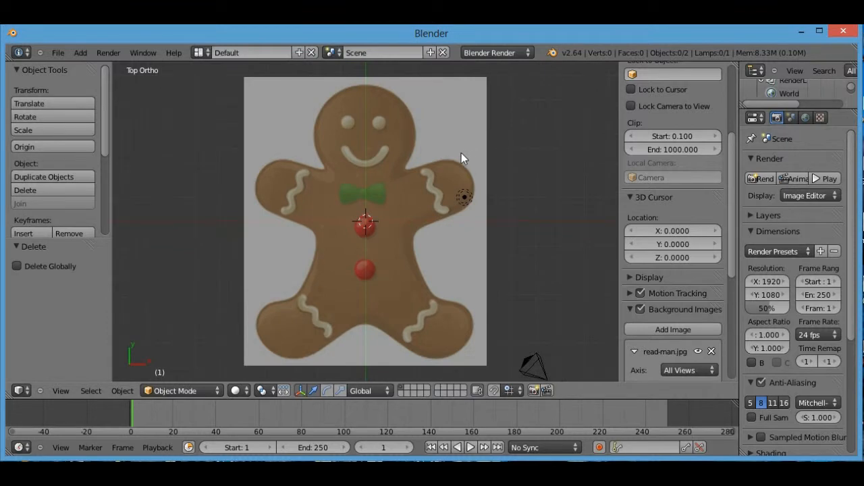
Add a plane mesh over the gingerbread man's chest
click(80, 53)
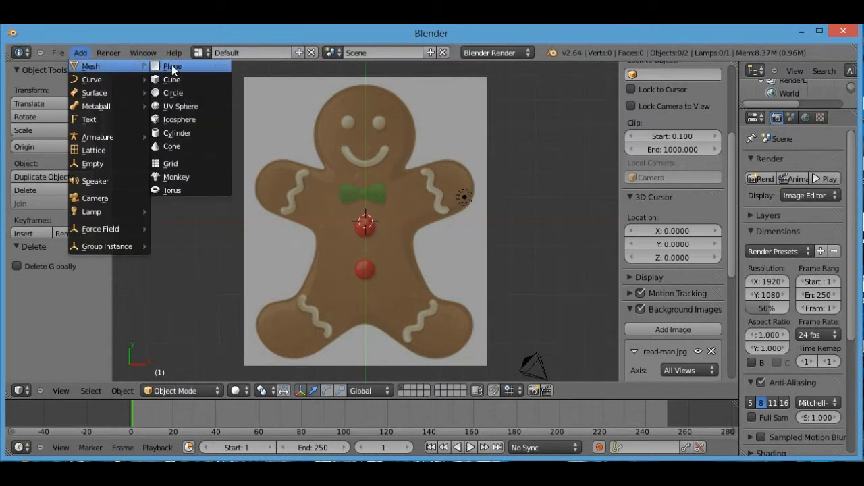
click(172, 65)
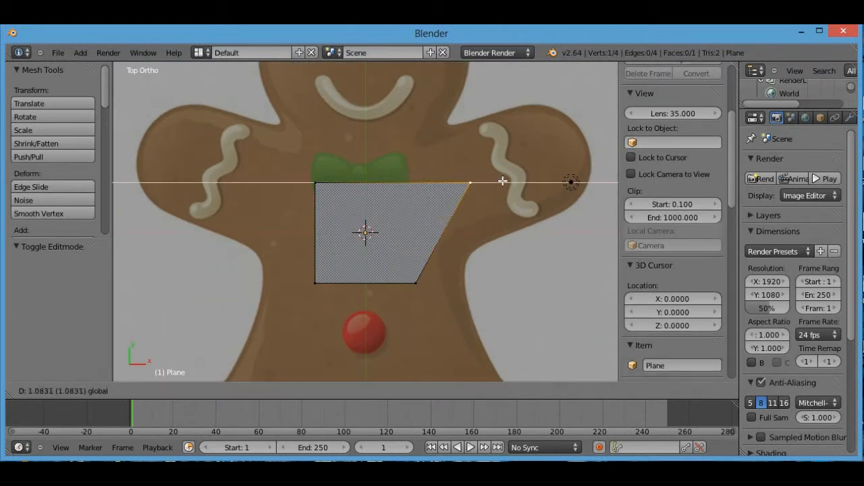
Switch the plane into Edit Mode
key(Tab)
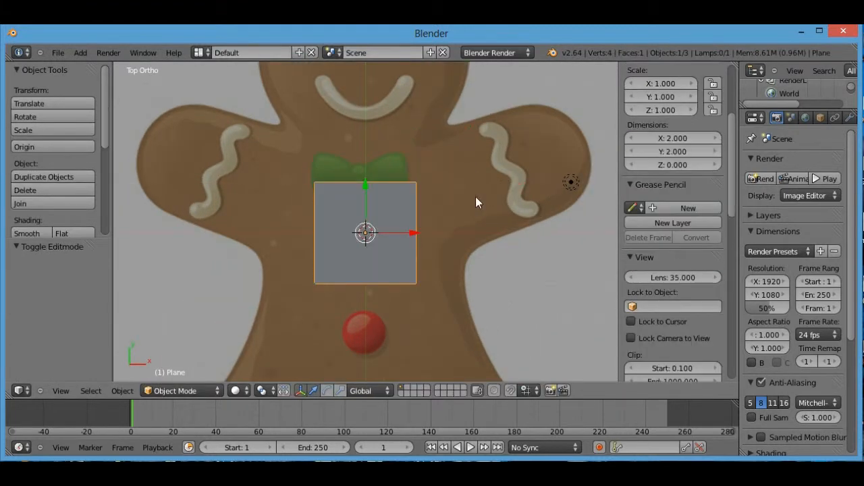
mouse_move(213, 393)
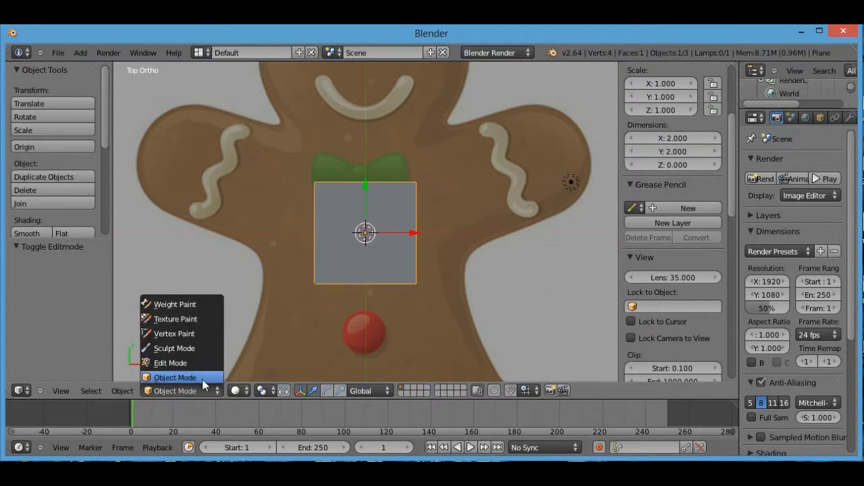
mouse_move(180, 349)
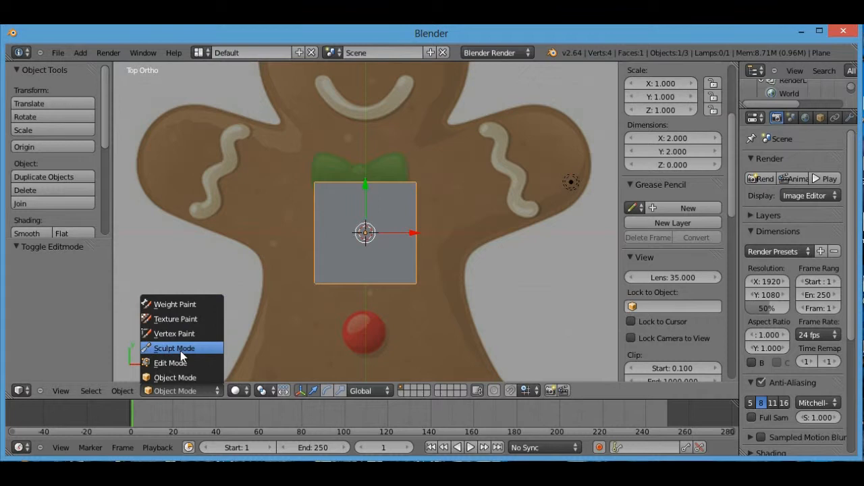
mouse_move(177, 354)
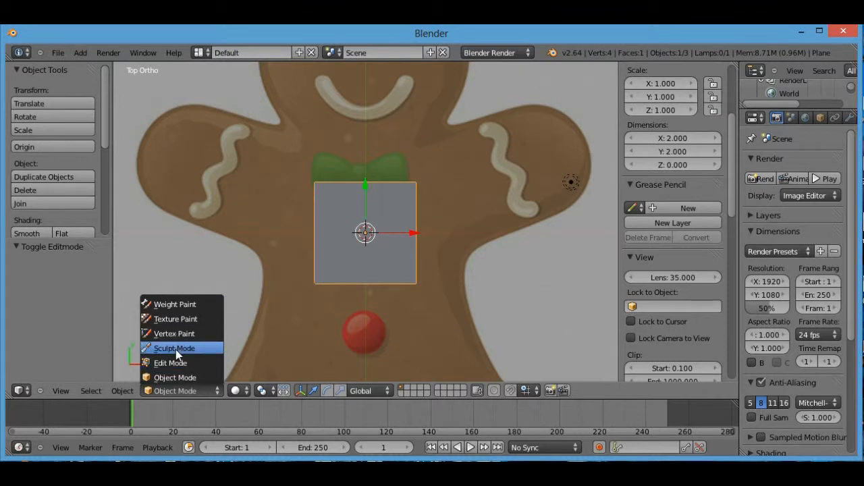
mouse_move(182, 349)
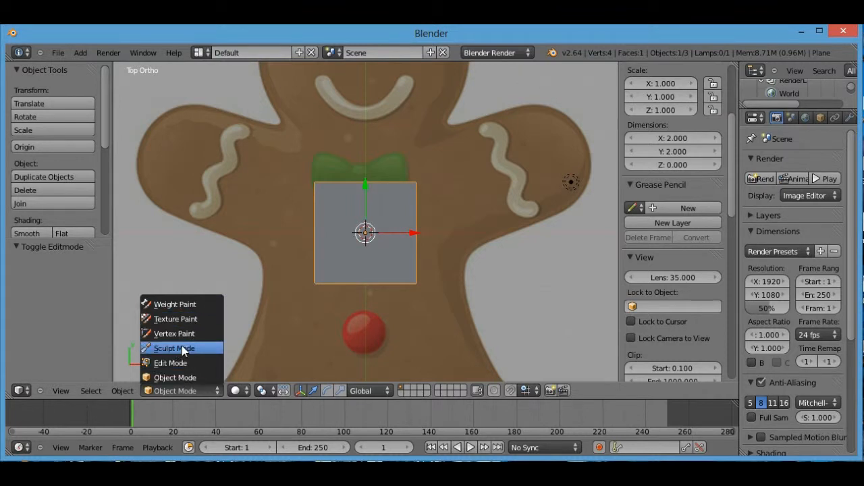
mouse_move(199, 362)
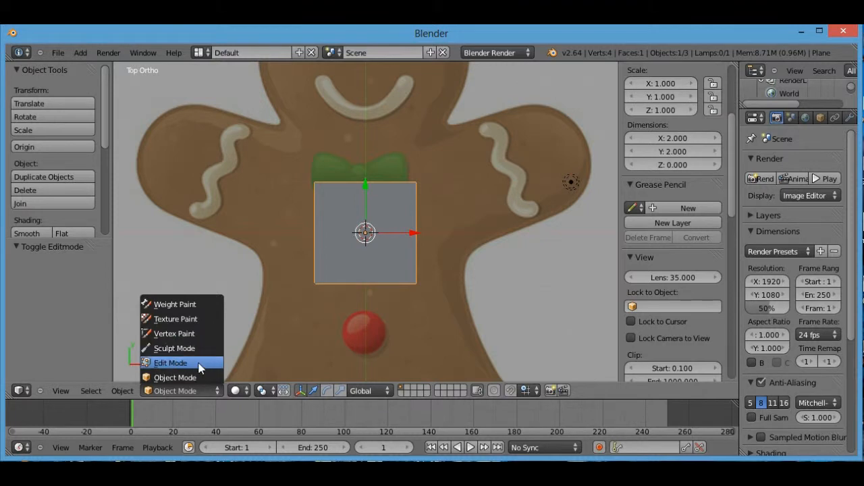
mouse_move(182, 364)
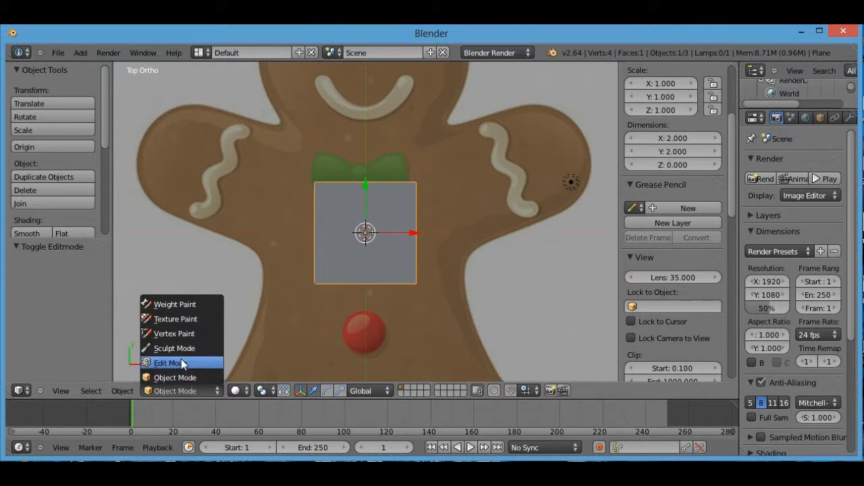
click(168, 362)
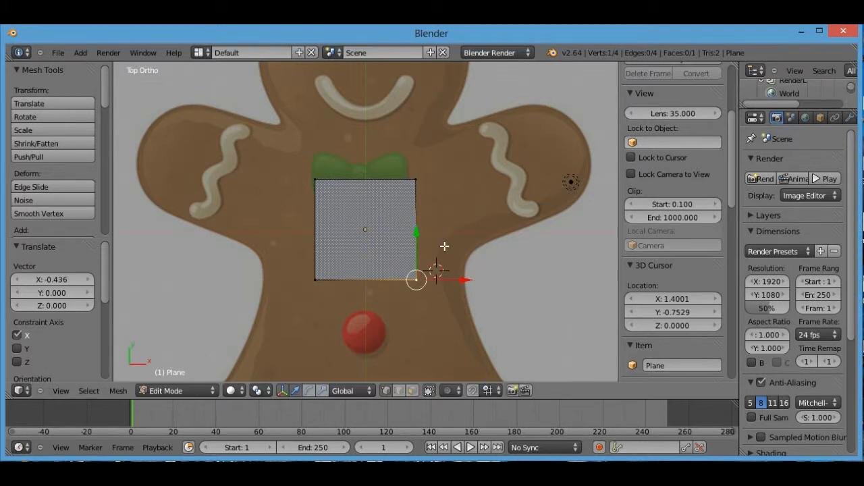
Deselect all and select a plane corner to slant its right side
key(a)
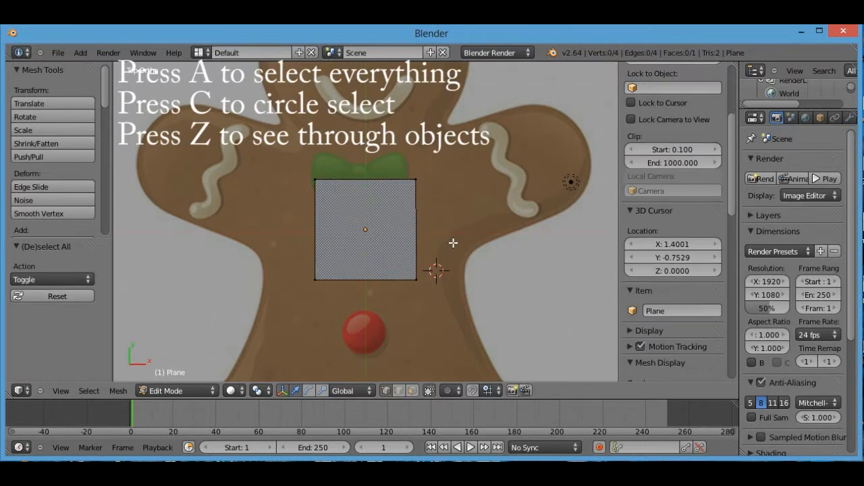
click(417, 280)
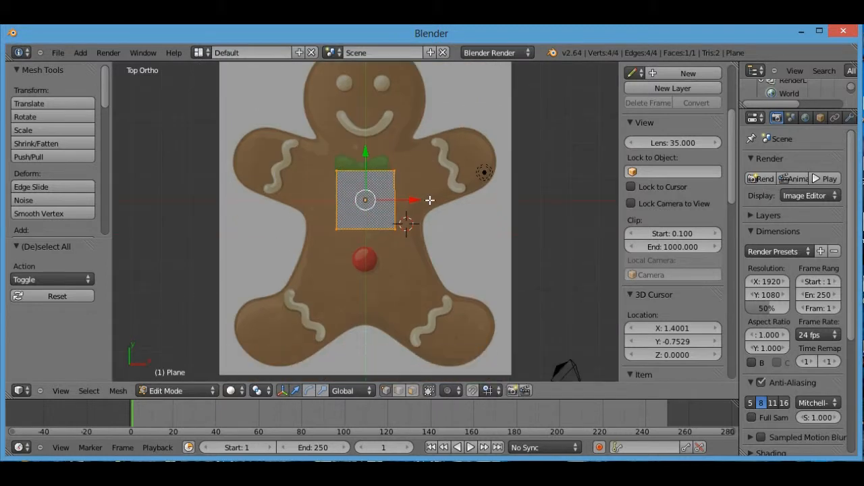
scroll(up, 3)
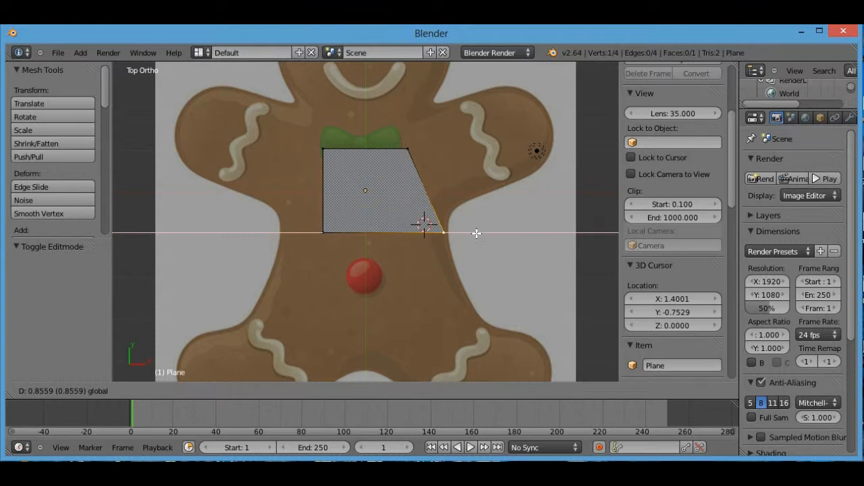
mouse_move(493, 144)
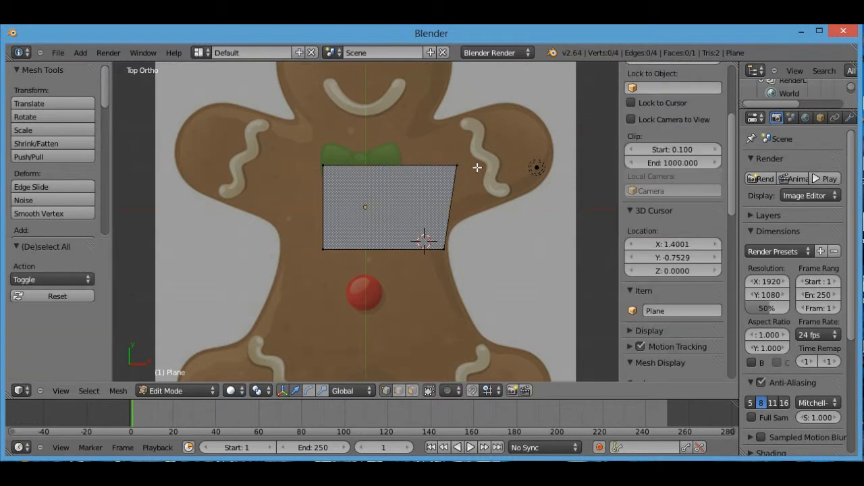
key(a)
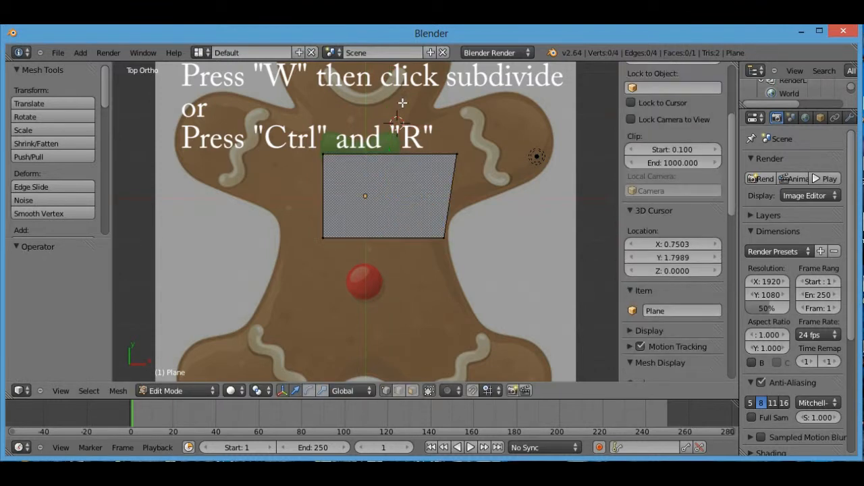
Loop-cut the plane and move a face up over the head
key(ctrl+r)
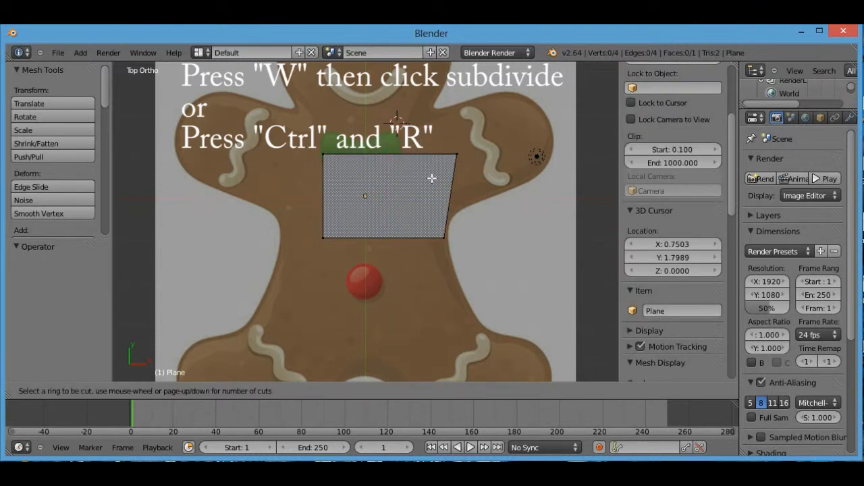
scroll(up, 3)
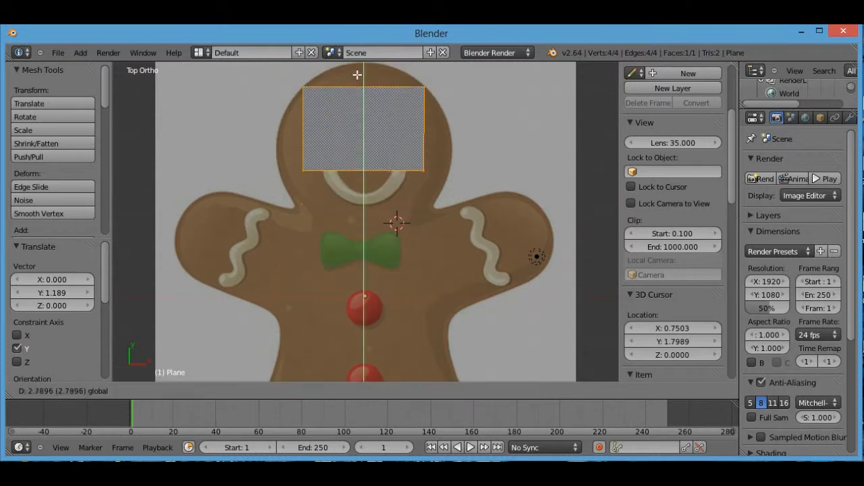
mouse_move(359, 84)
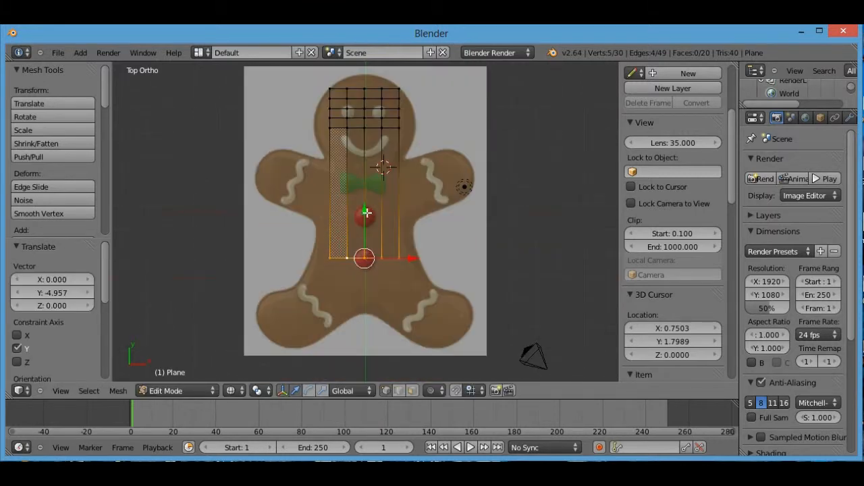
Drag the head vertices onto the reference head's round outline
drag(368, 213, 361, 266)
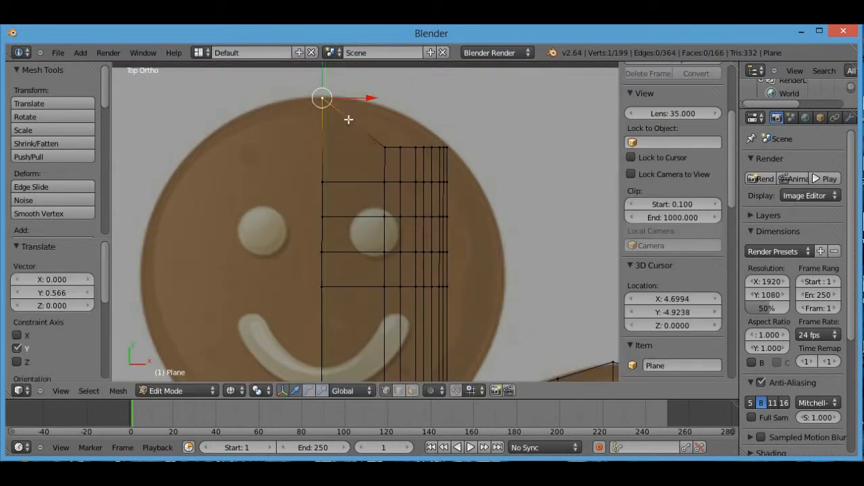
drag(322, 97, 423, 127)
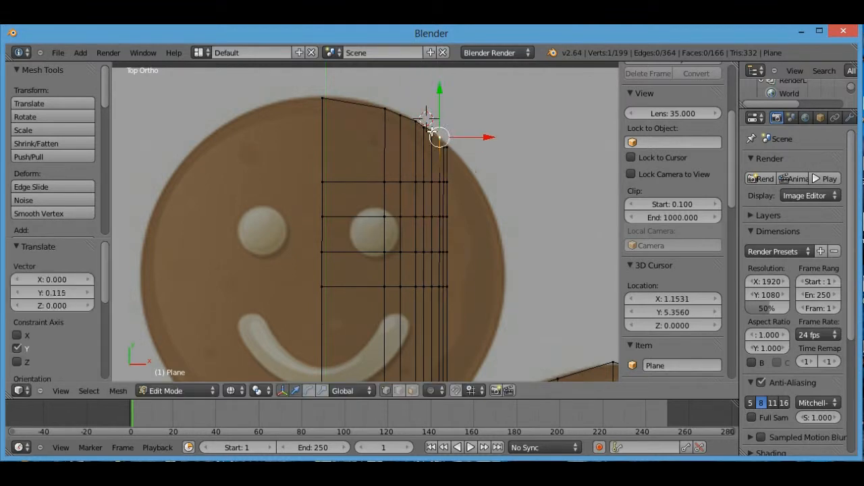
drag(439, 137, 446, 147)
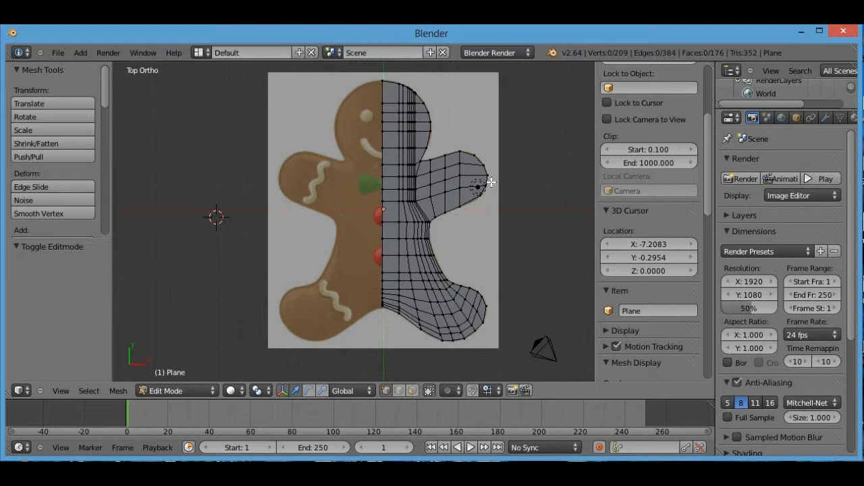
mouse_move(466, 168)
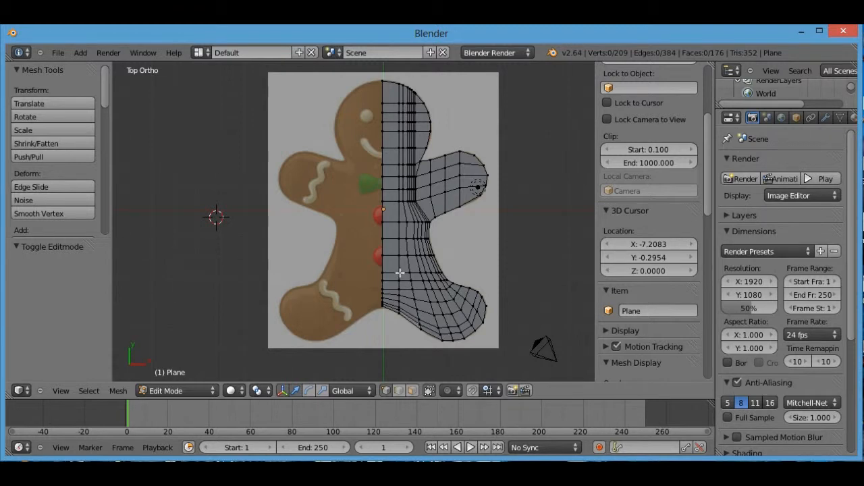
Return to Object Mode to see the solid grey half gingerbread shape
key(Tab)
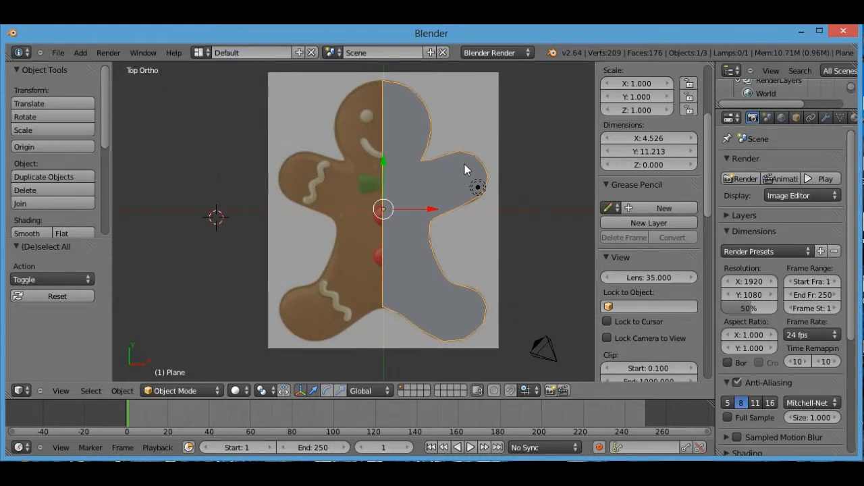
Open the plane's Modifiers tab and browse the modifier list without adding one
click(825, 117)
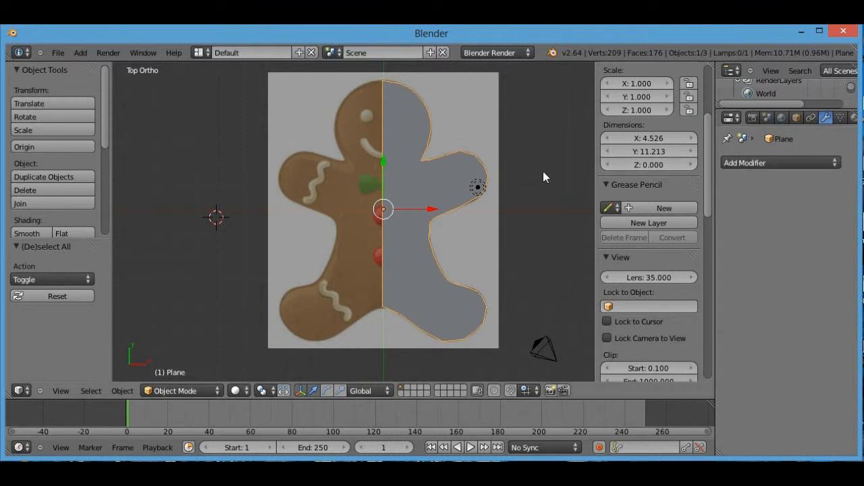
mouse_move(648, 165)
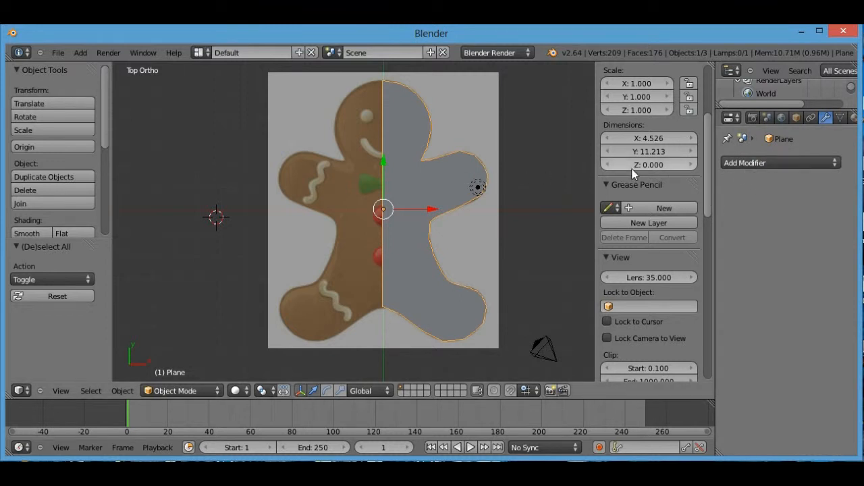
click(779, 162)
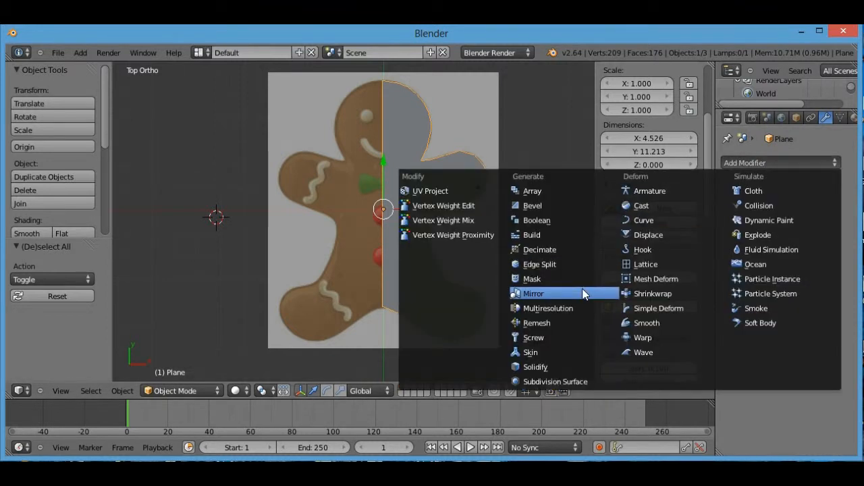
click(824, 118)
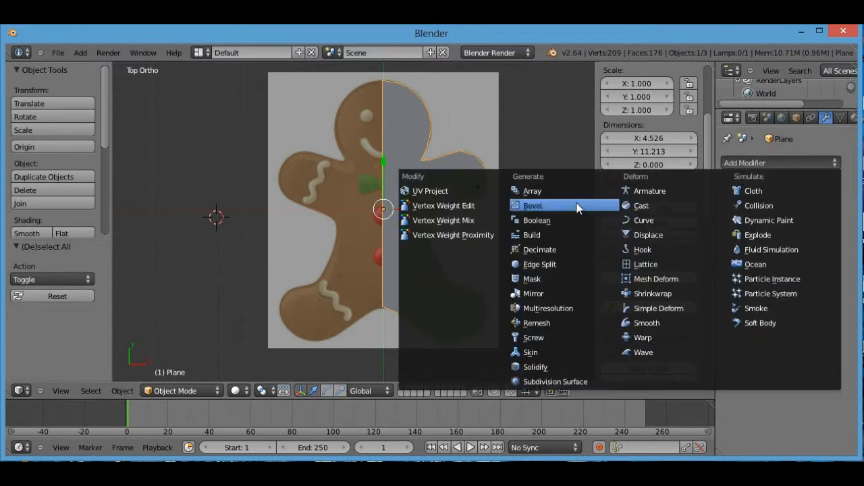
mouse_move(533, 293)
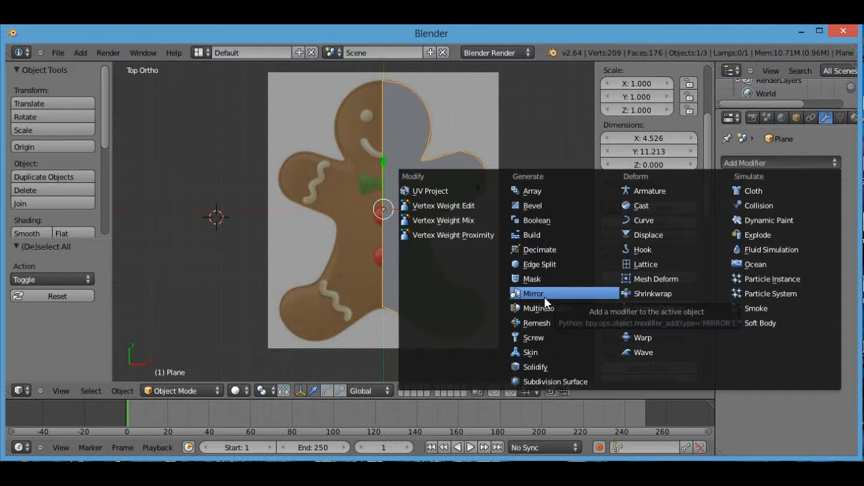
click(533, 293)
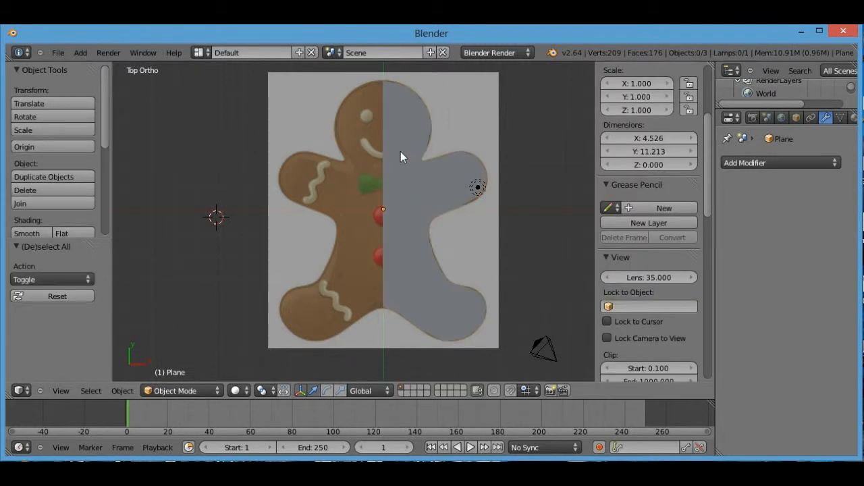
mouse_move(470, 212)
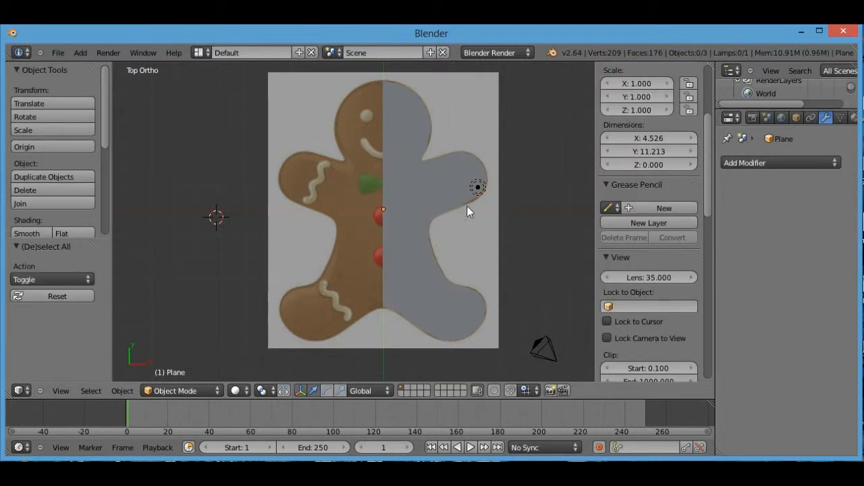
mouse_move(431, 200)
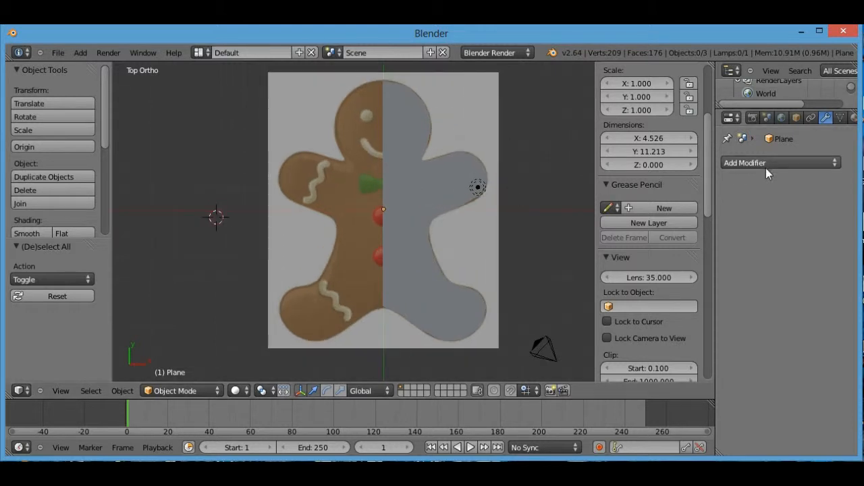
mouse_move(591, 217)
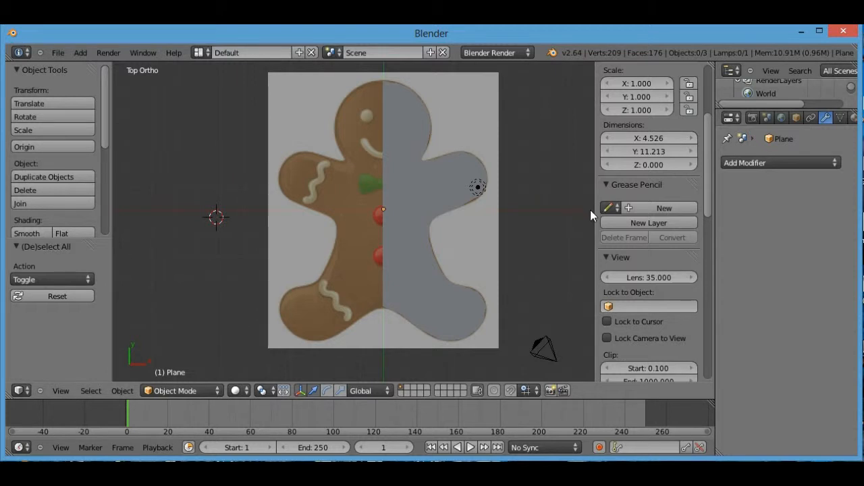
mouse_move(530, 166)
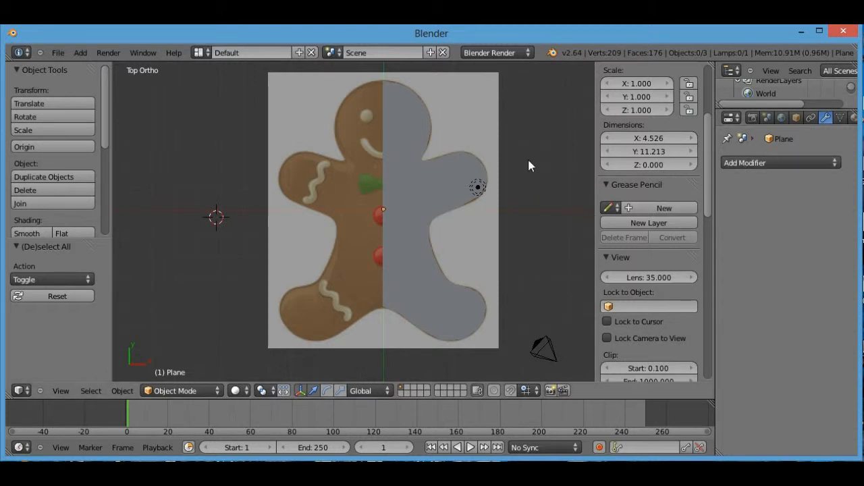
mouse_move(752, 169)
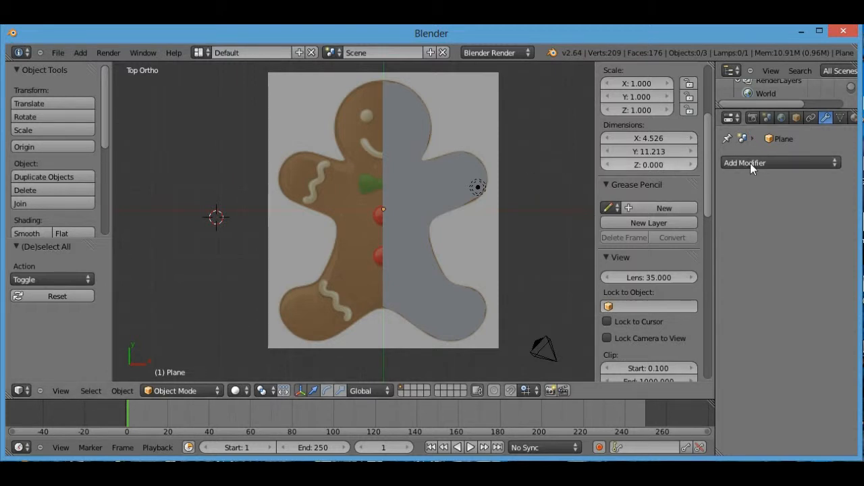
mouse_move(752, 169)
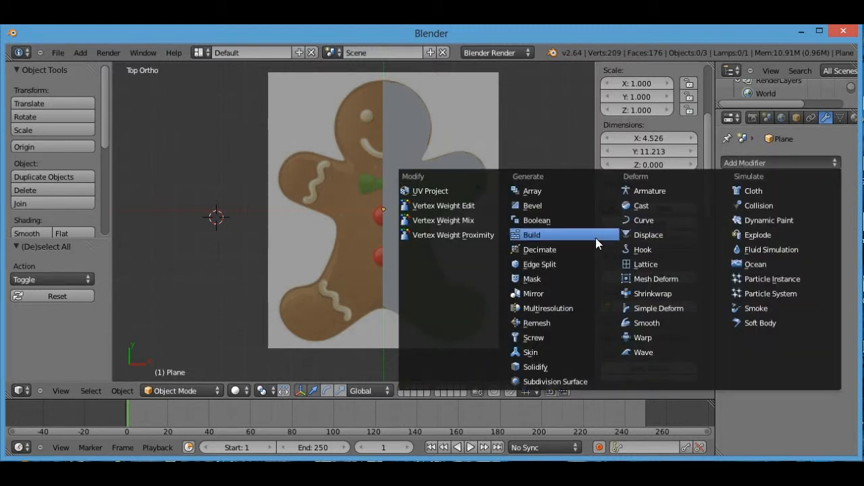
mouse_move(533, 293)
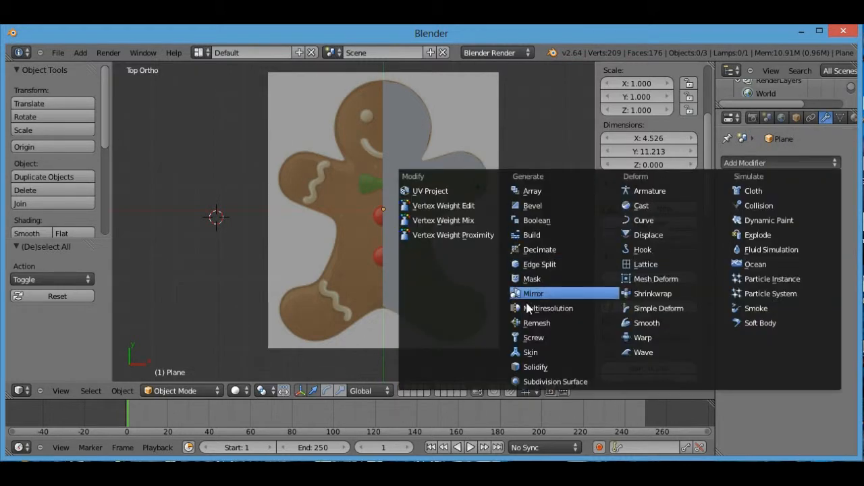
Add and apply a Mirror modifier to complete the symmetrical 418-vertex gingerbread figure
click(533, 293)
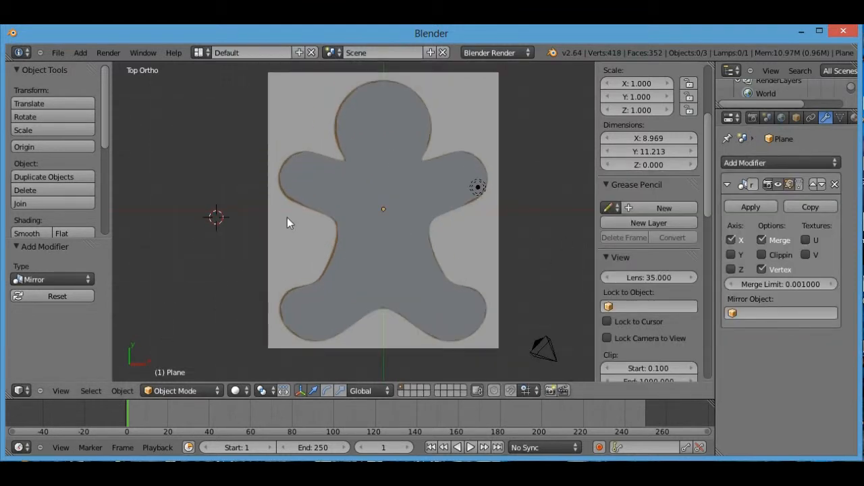
key(Tab)
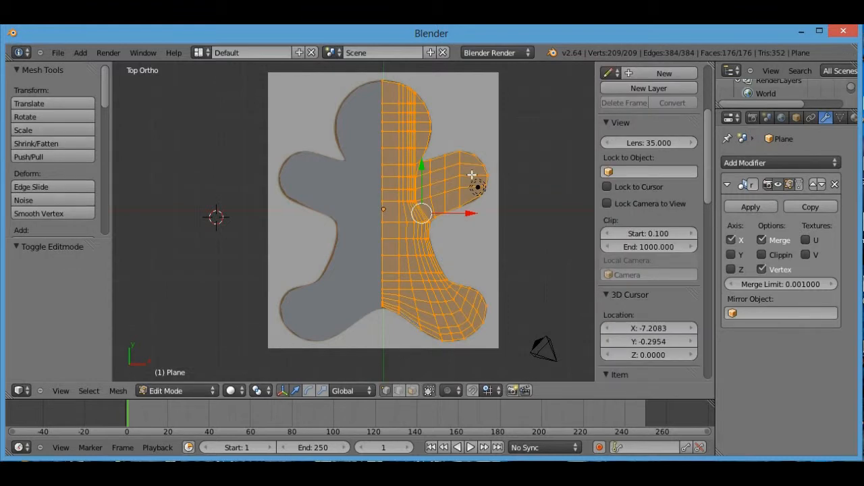
key(Tab)
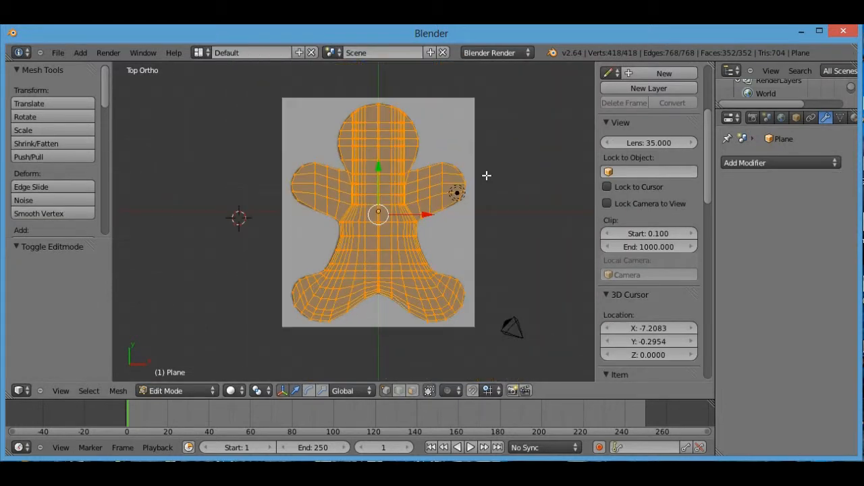
key(Tab)
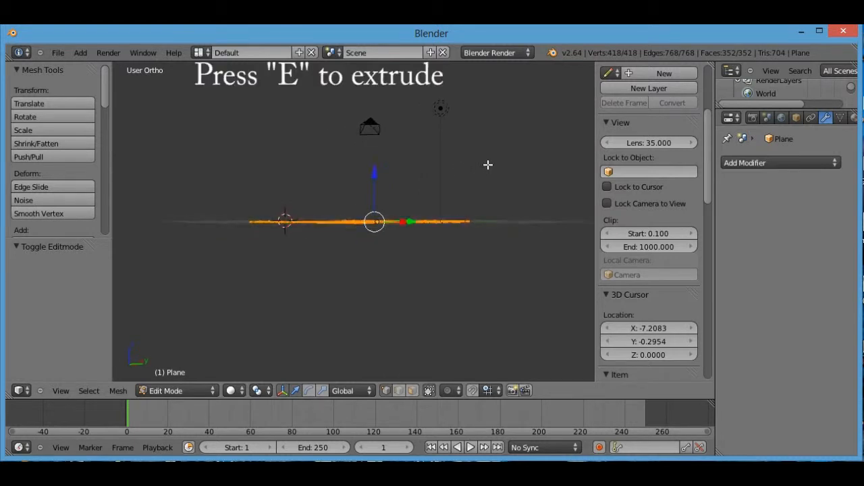
Extrude the whole flat figure about 1.291 units into a solid slab
key(e)
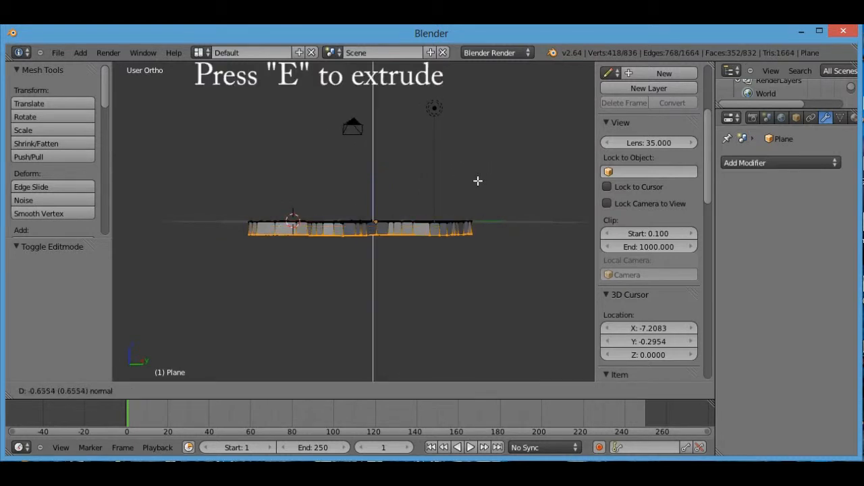
key(Tab)
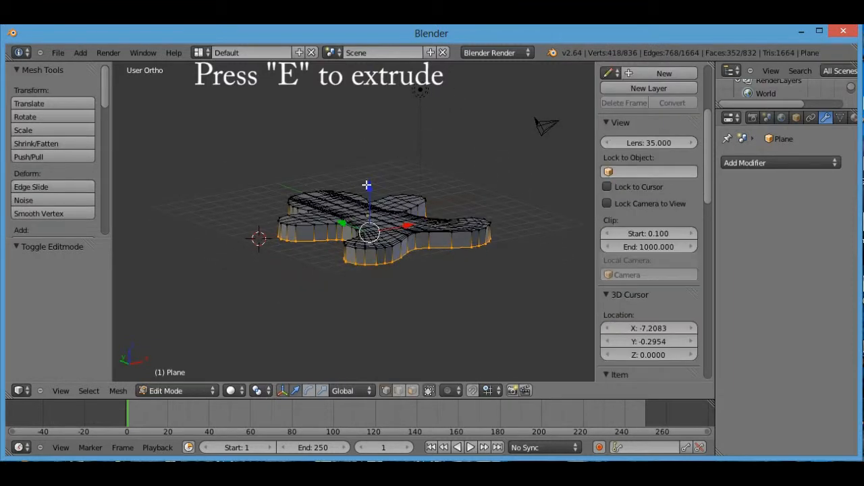
key(Tab)
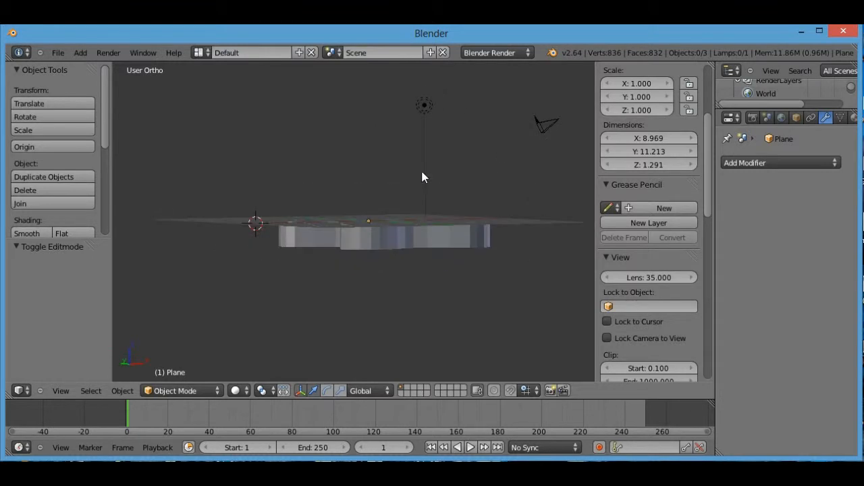
Inspect the slab from angled and top views, then deselect the mesh
drag(424, 176, 469, 193)
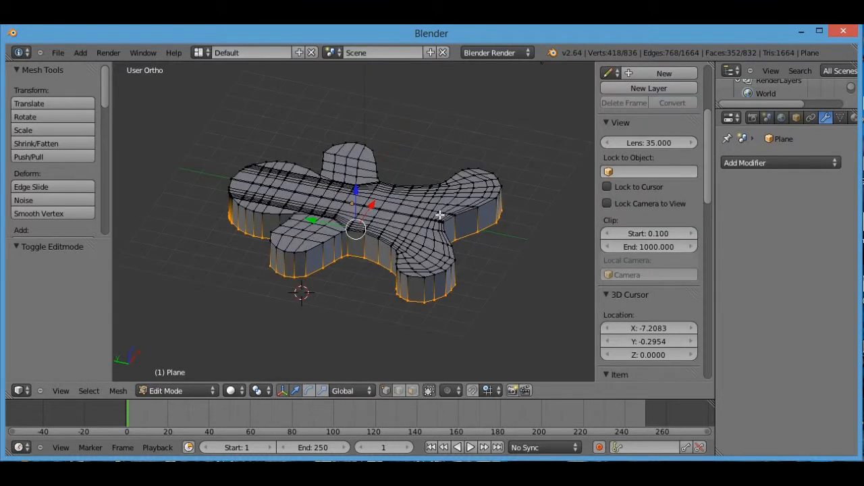
key(Tab)
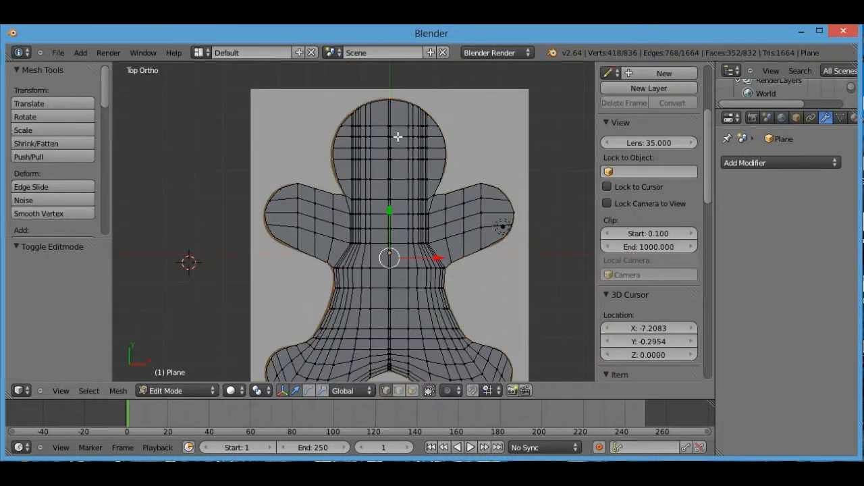
key(a)
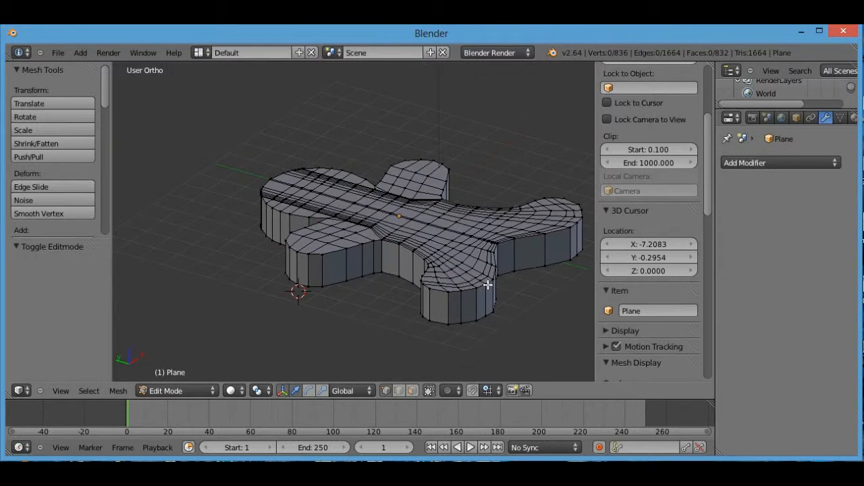
Add an edge loop around the slab's side walls and scale it slightly outward
key(Tab)
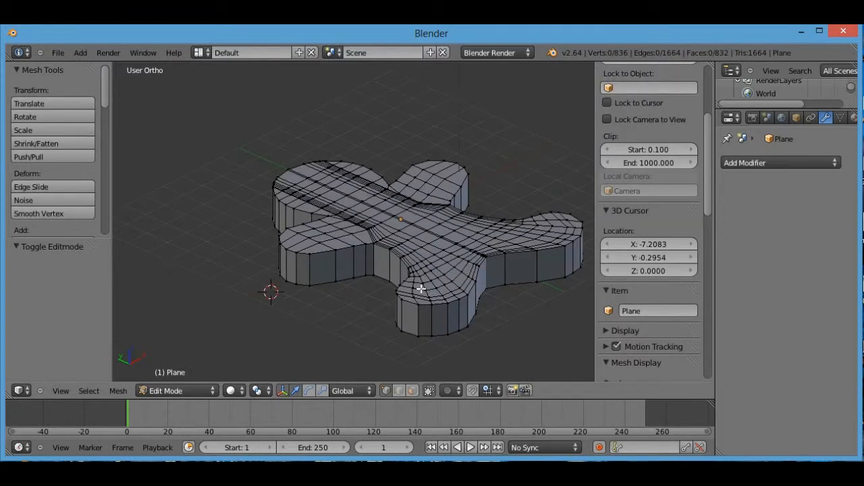
drag(418, 290, 432, 280)
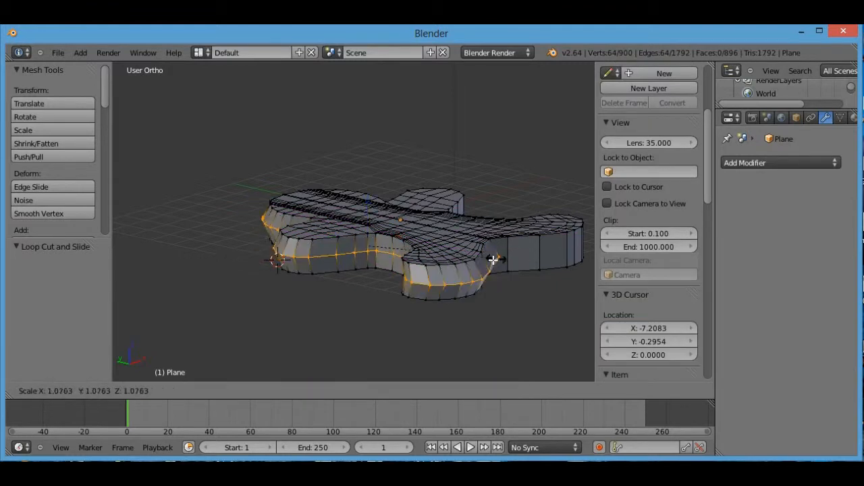
key(Tab)
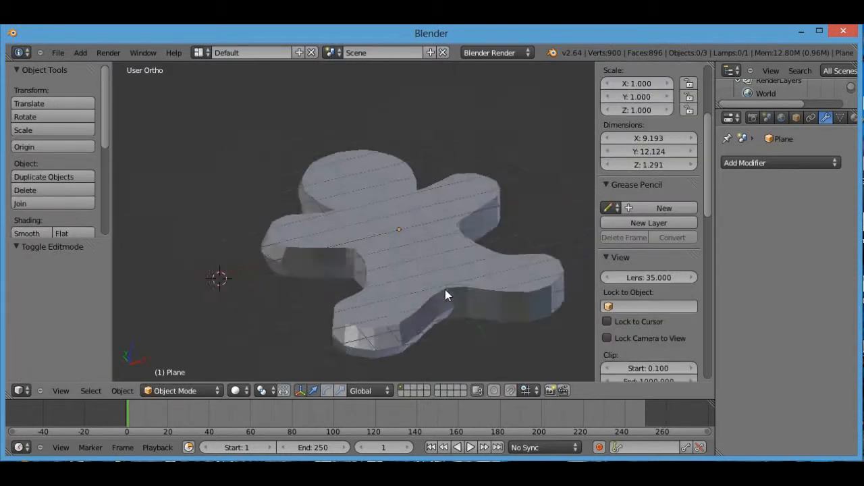